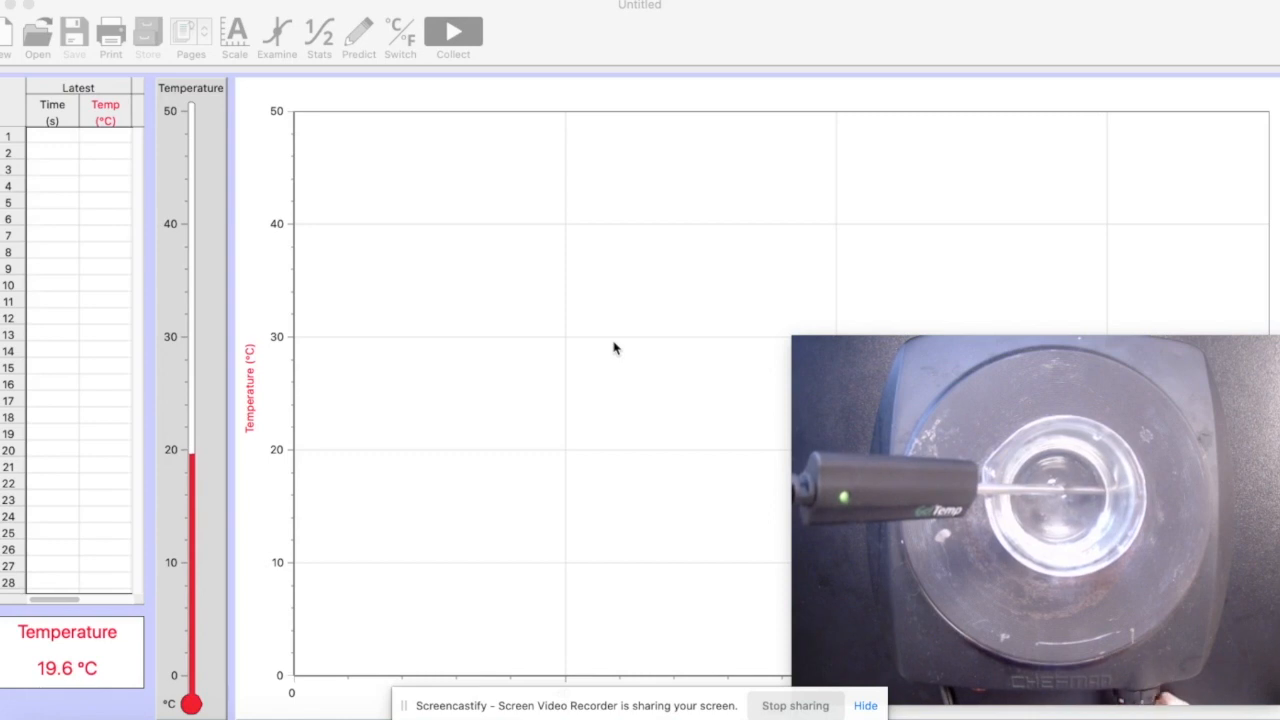
Start logging the first liquid's temperature, climbing from about 21 °C toward 44.8 °C
{"action": "left_click", "coordinate": [453, 31]}
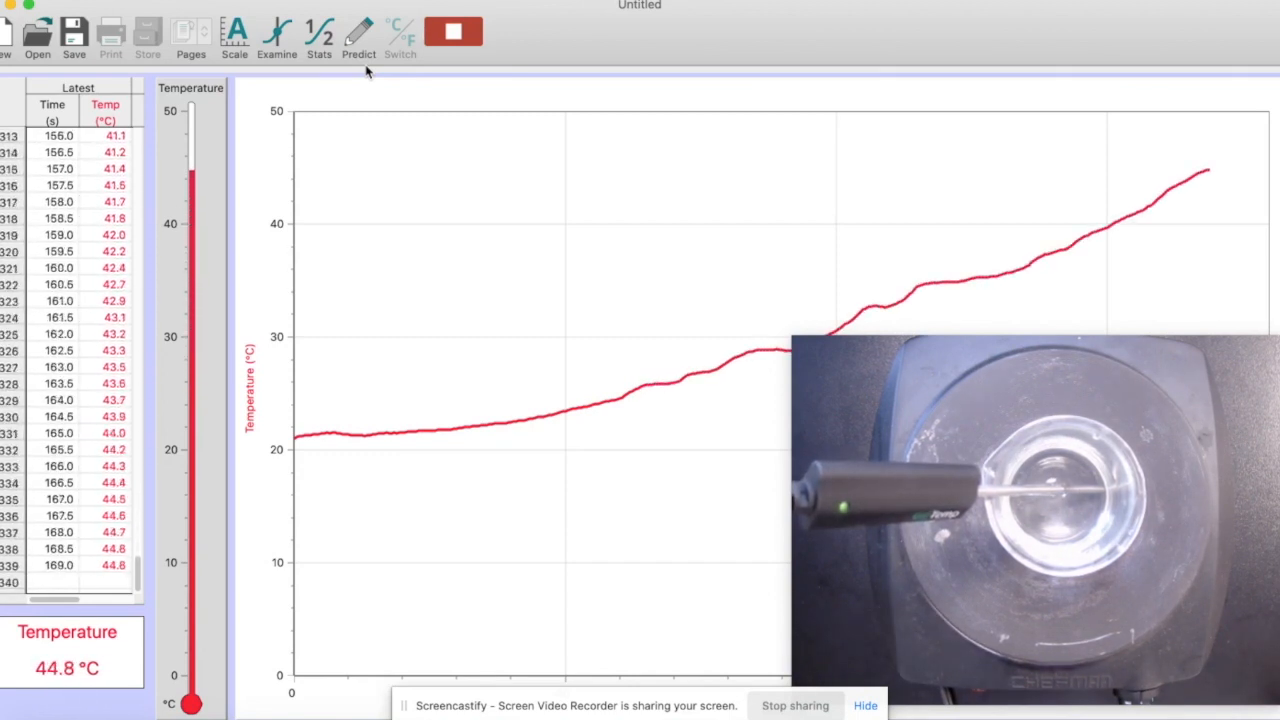
Stop the first run and restart collection, bringing up the Erase Data? prompt
{"action": "left_click", "coordinate": [453, 30]}
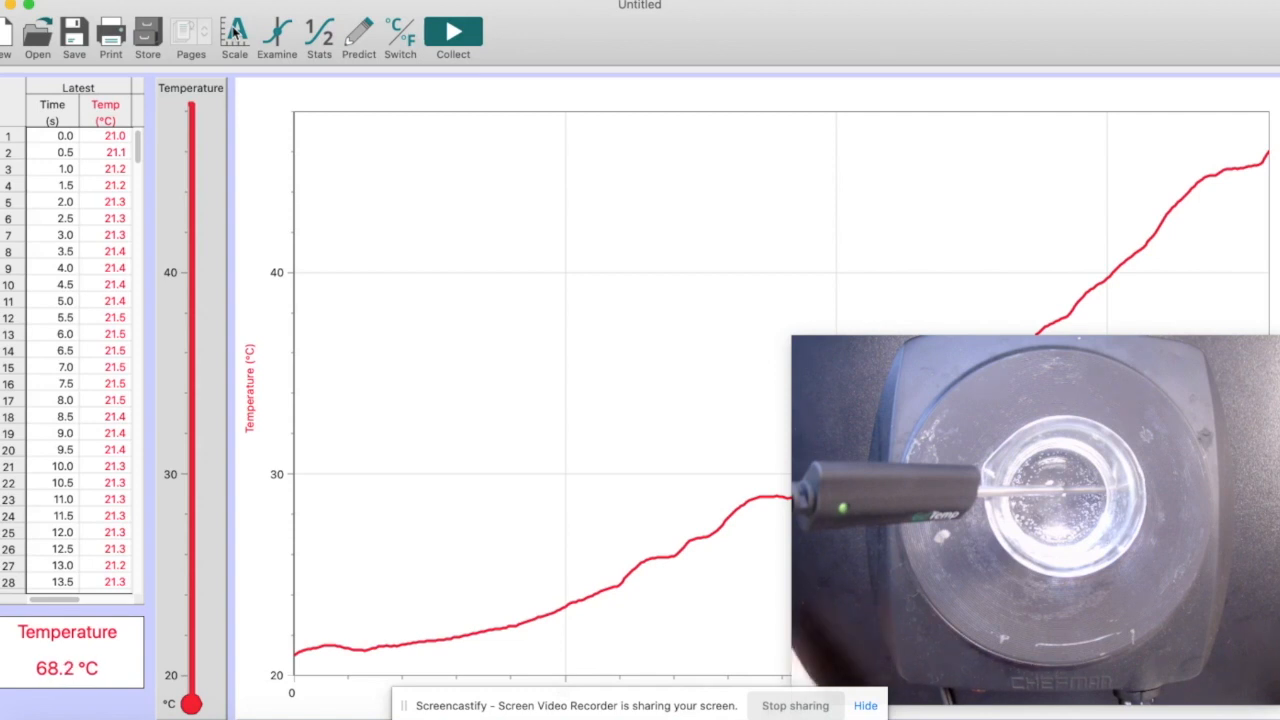
{"action": "mouse_move", "coordinate": [453, 33]}
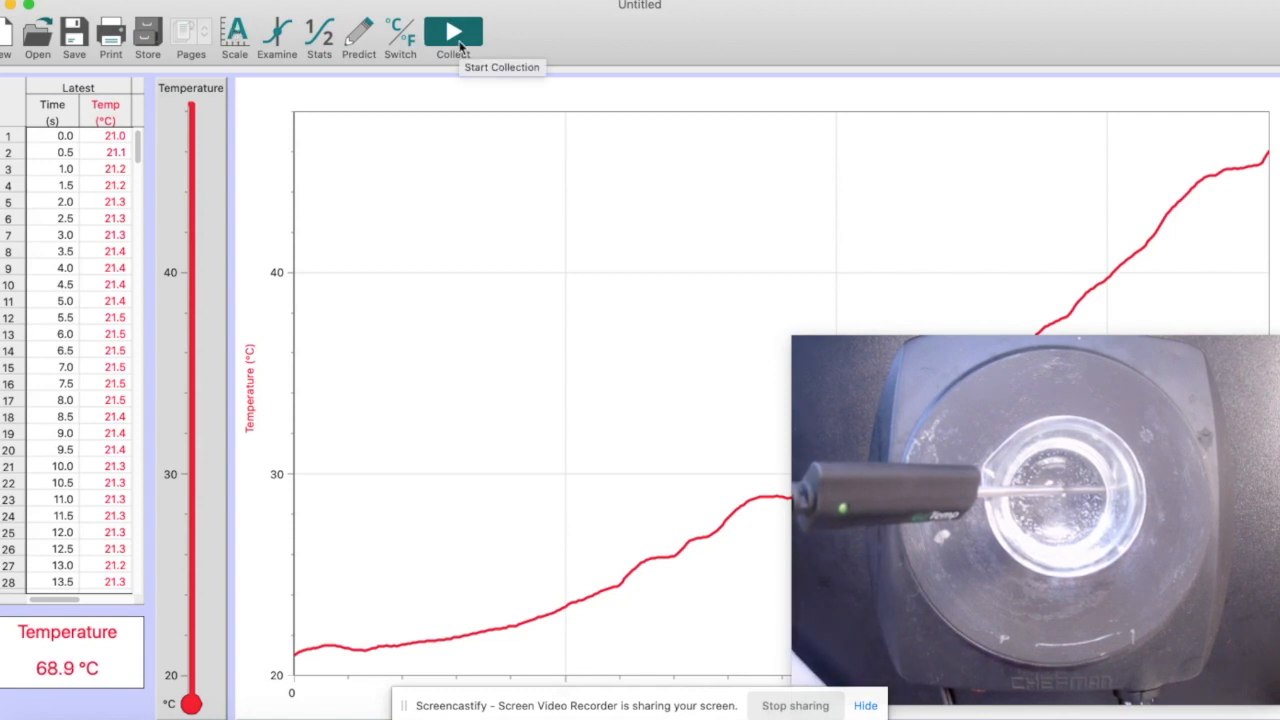
{"action": "mouse_move", "coordinate": [105, 340]}
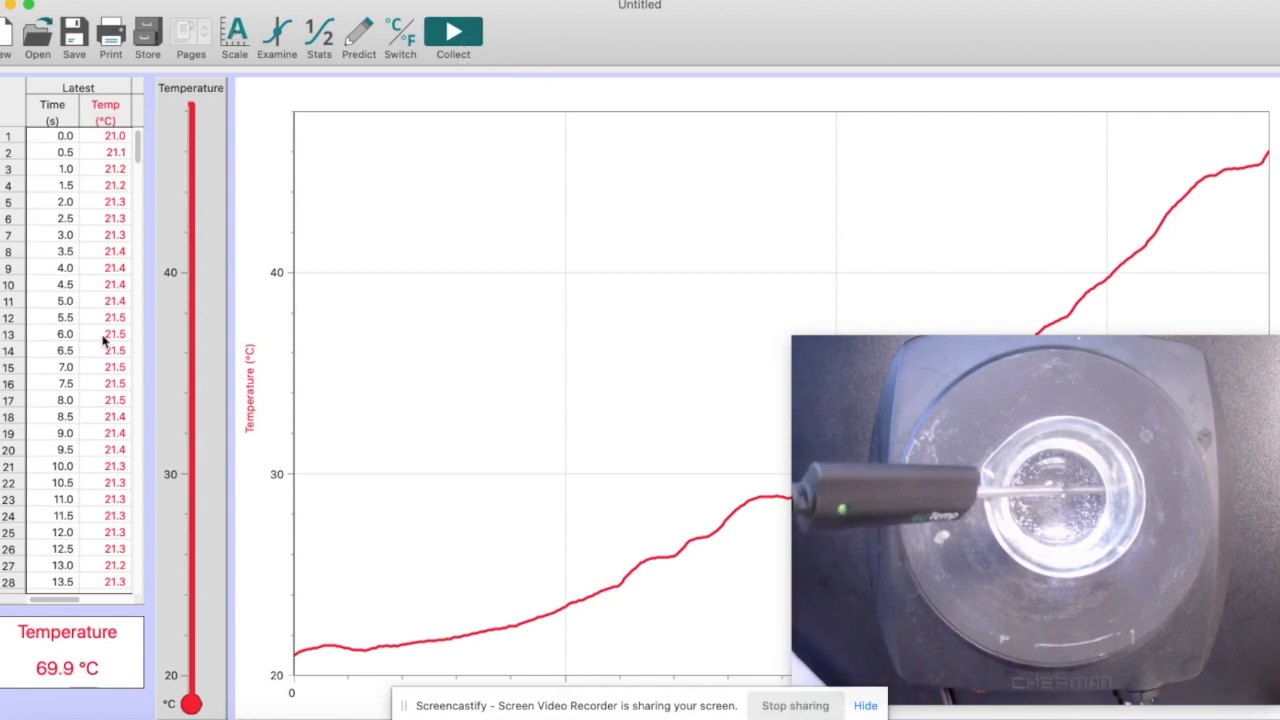
{"action": "left_click", "coordinate": [452, 33]}
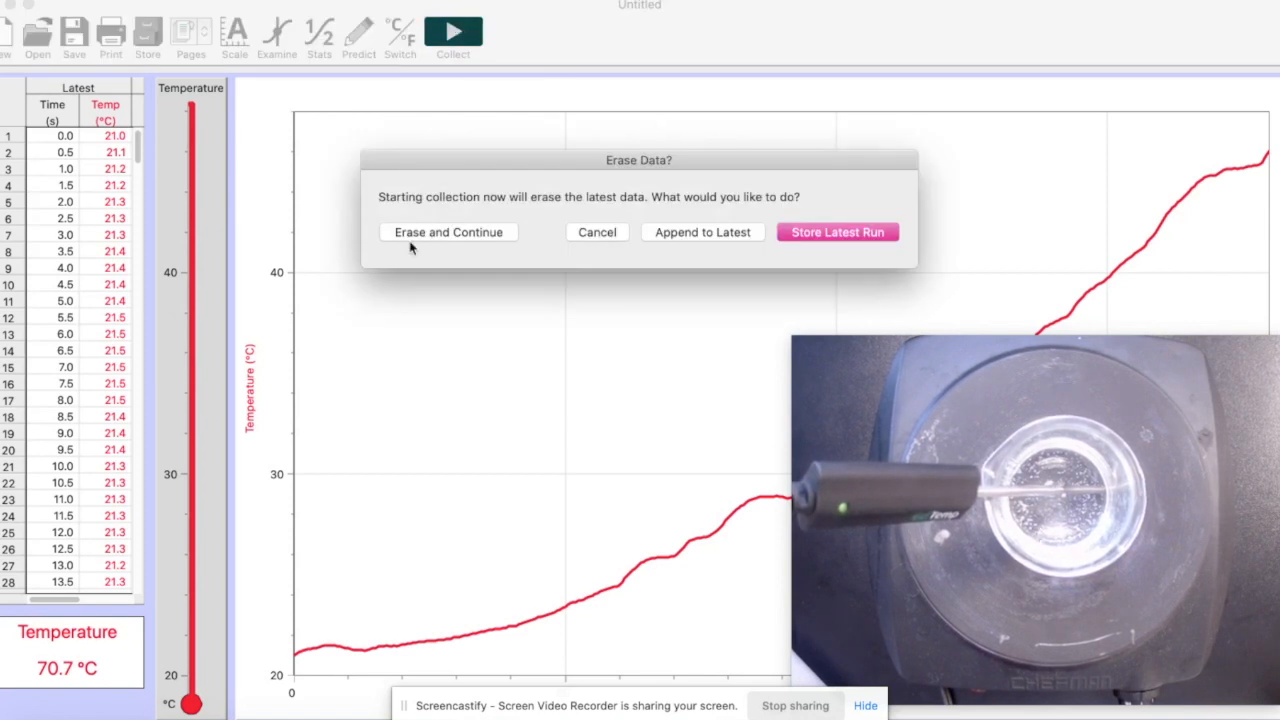
{"action": "mouse_move", "coordinate": [695, 240]}
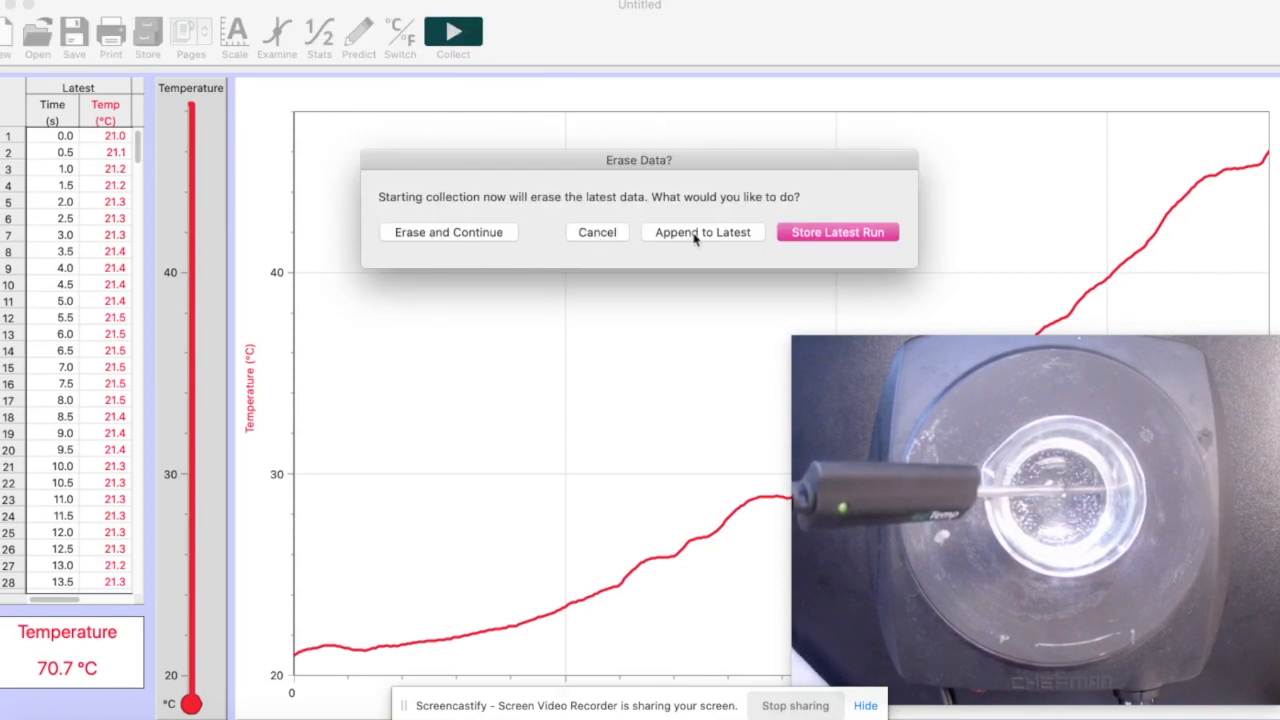
Append readings to the latest run until about 99 °C (roughly 454 s), then stop
{"action": "left_click", "coordinate": [702, 232]}
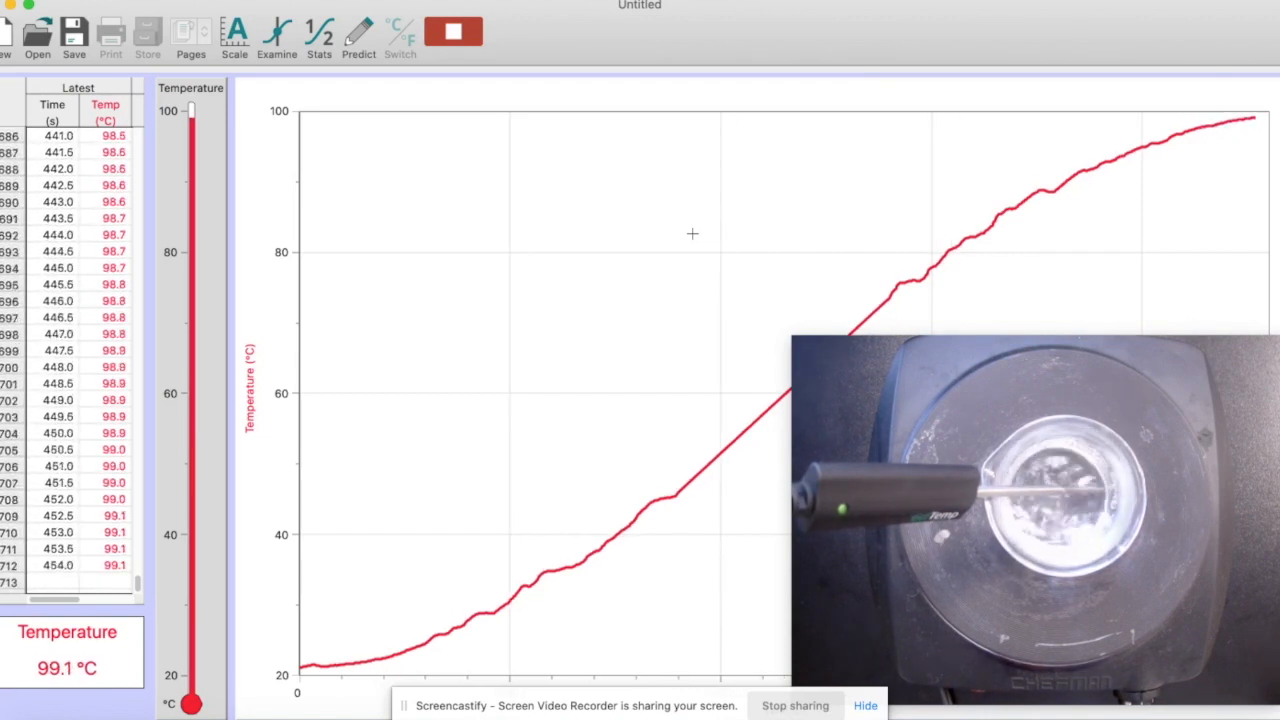
{"action": "left_click", "coordinate": [453, 31]}
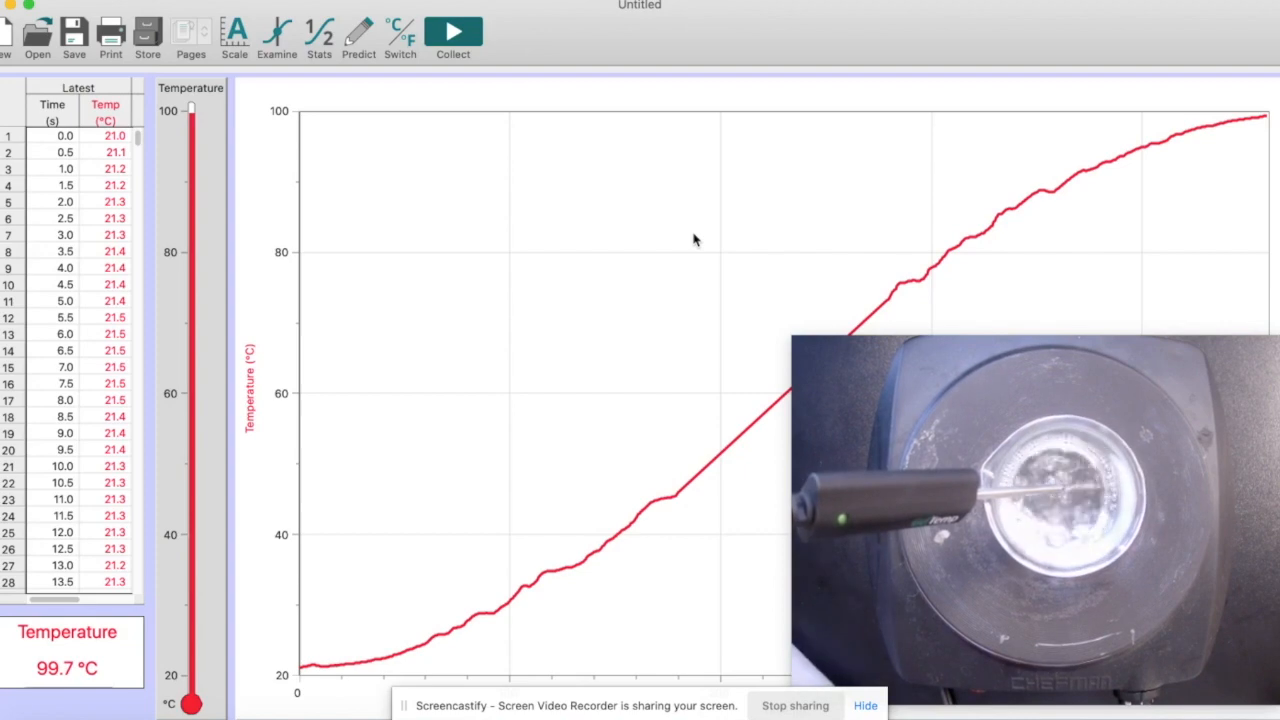
Start a fresh run for the second liquid, logging from about 29 °C to 59.6 °C
{"action": "left_click", "coordinate": [451, 35]}
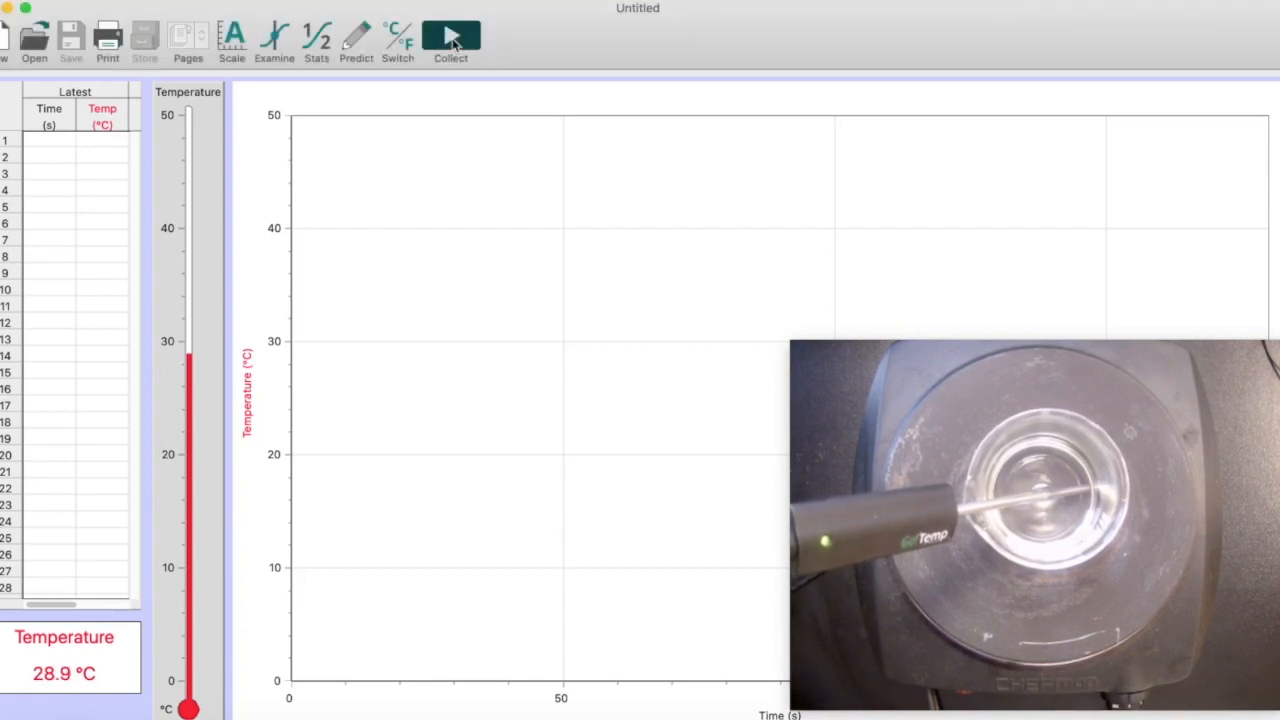
{"action": "left_click", "coordinate": [451, 37]}
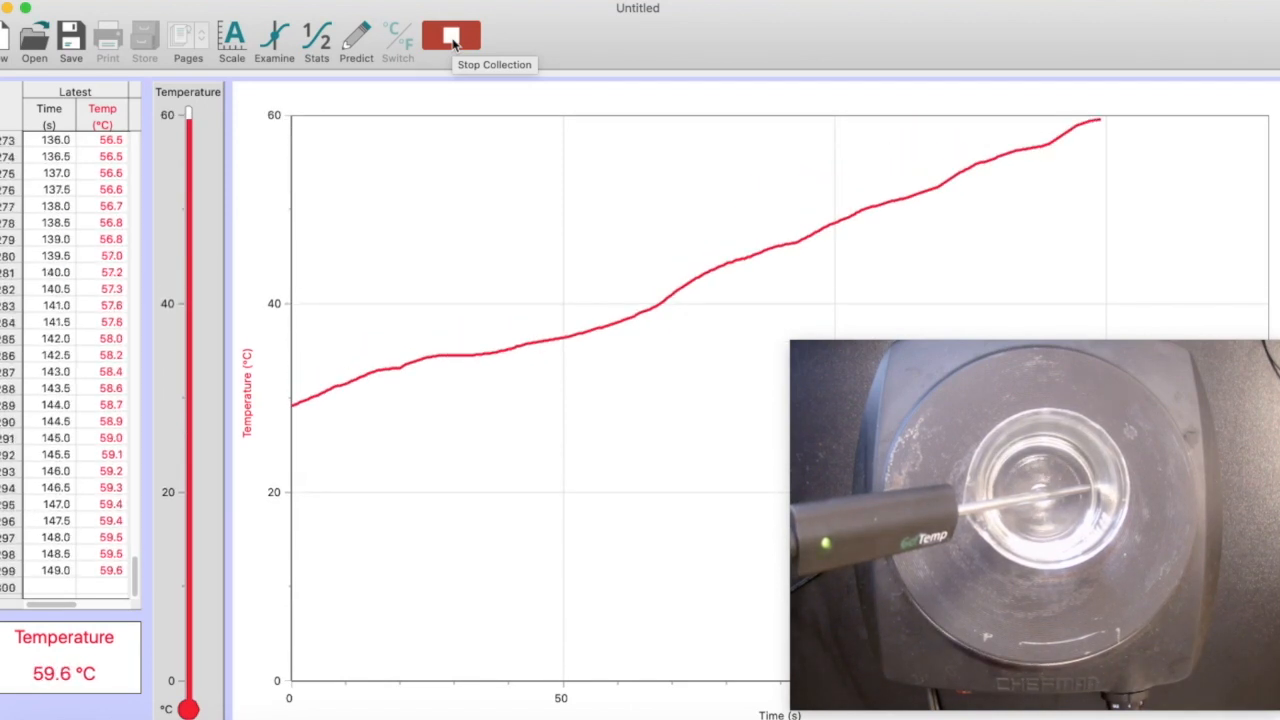
Stop the second liquid's run, keeping its heating curve from 29.1 °C upward
{"action": "left_click", "coordinate": [451, 37]}
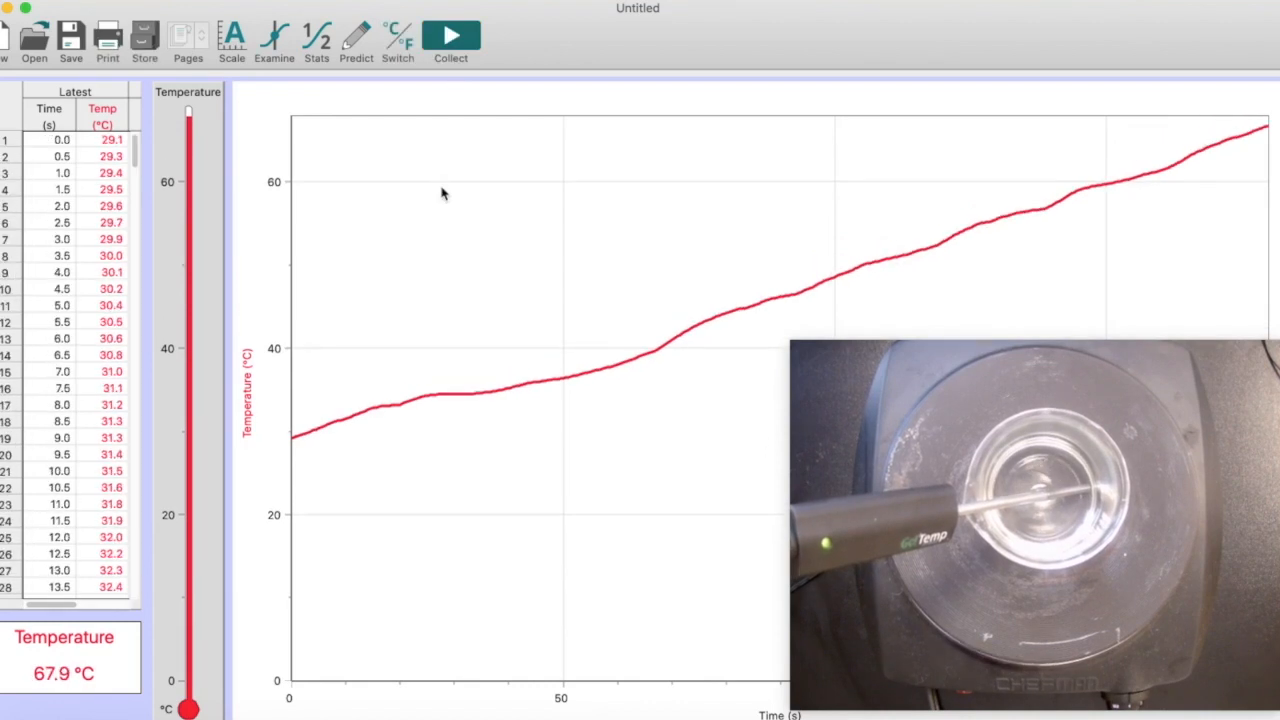